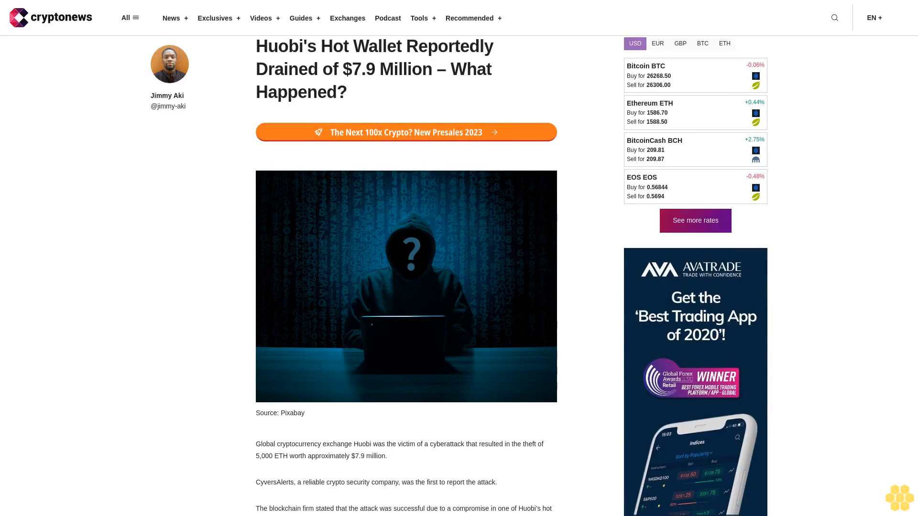
scroll("down", 3)
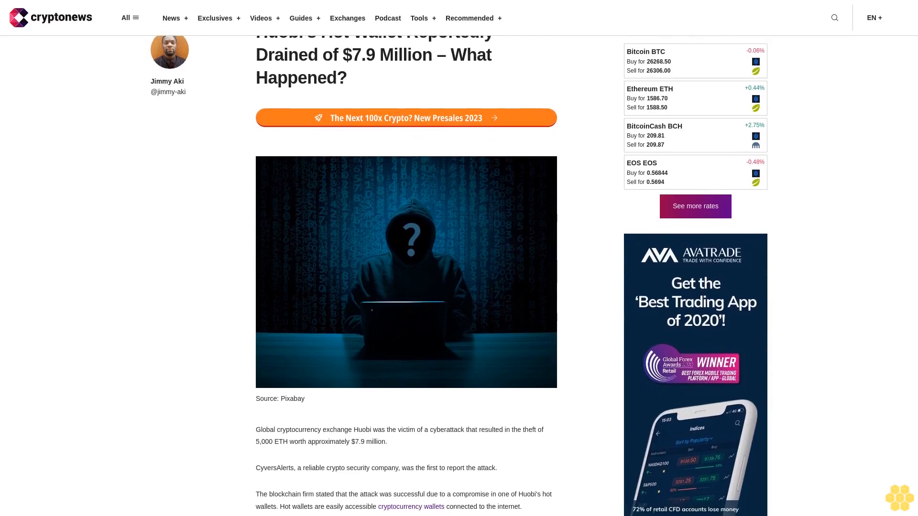
scroll("down", 3)
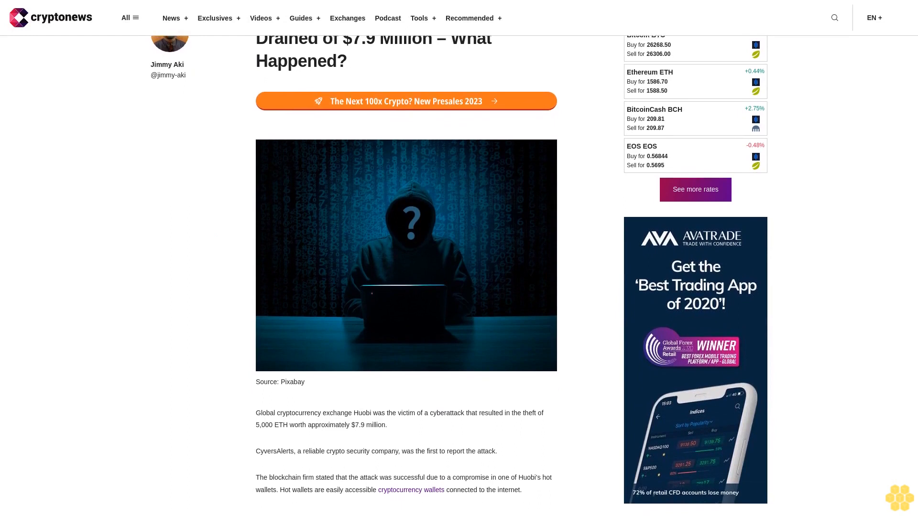
scroll("down", 3)
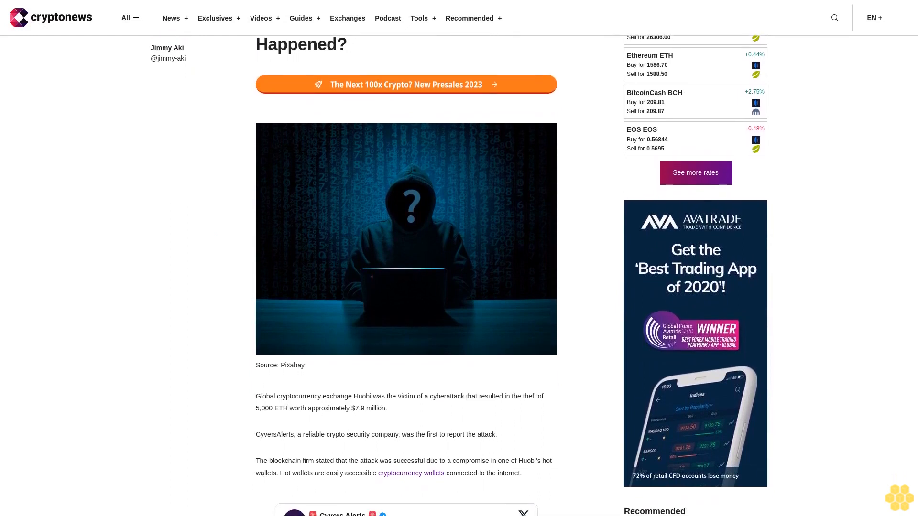
scroll("down", 3)
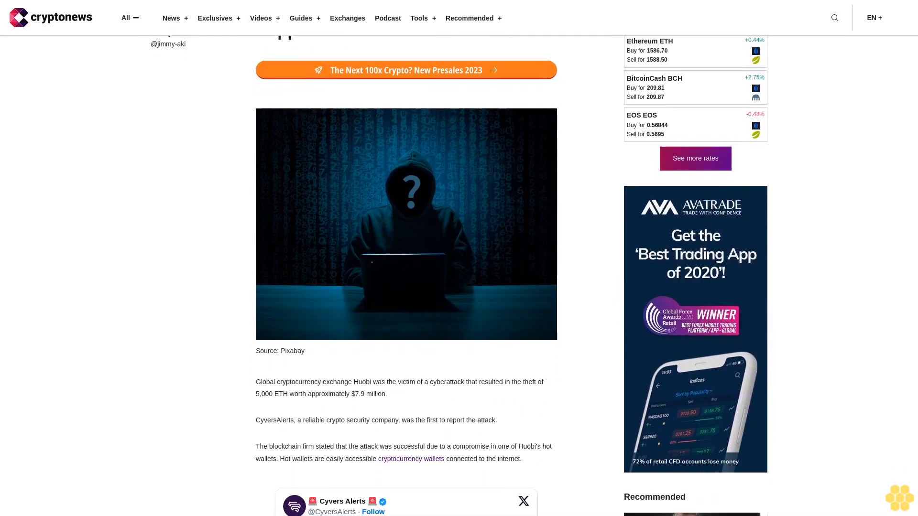
scroll("down", 3)
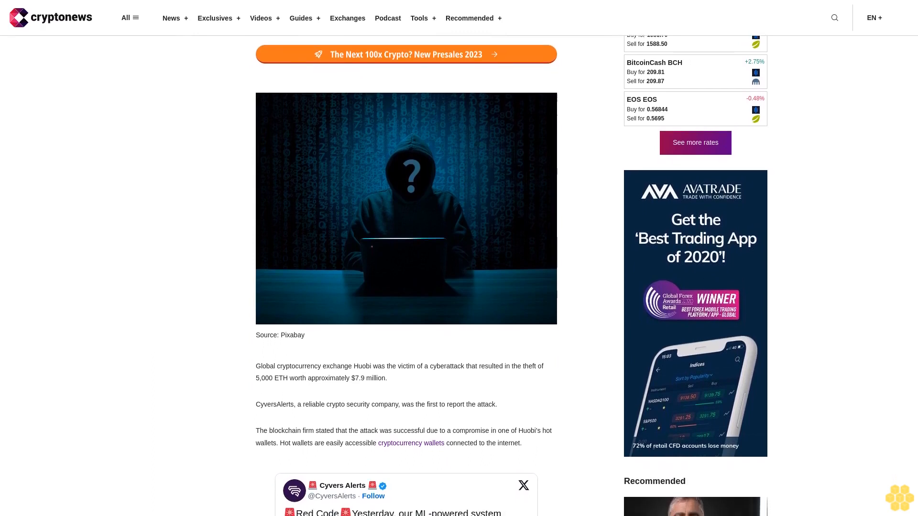
scroll("down", 3)
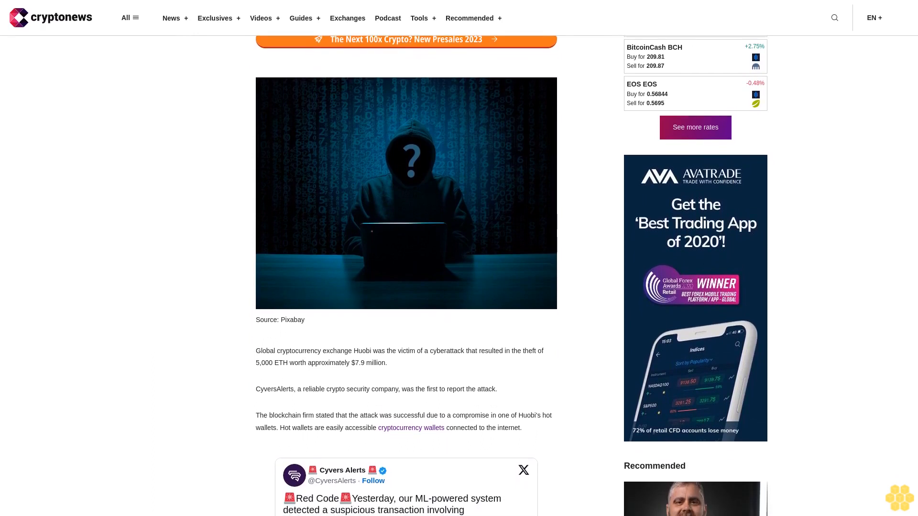
scroll("down", 3)
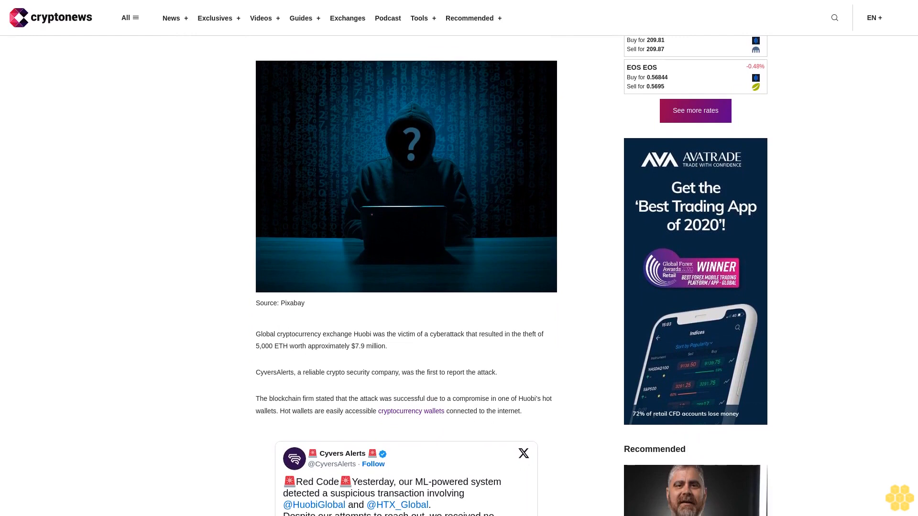
scroll("down", 3)
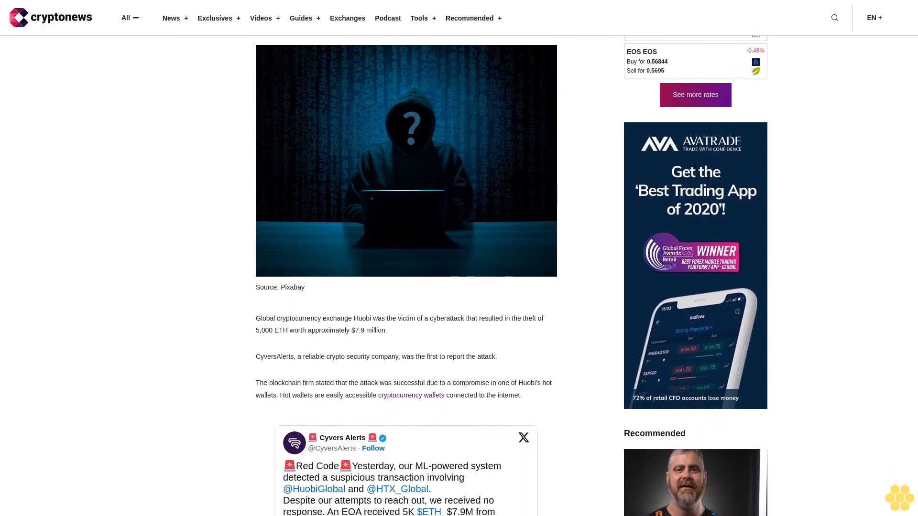
scroll("down", 3)
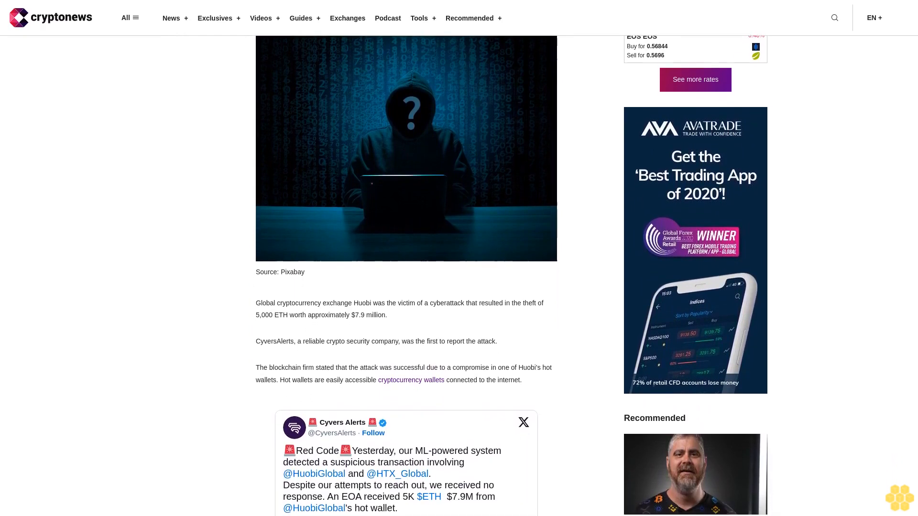
scroll("down", 3)
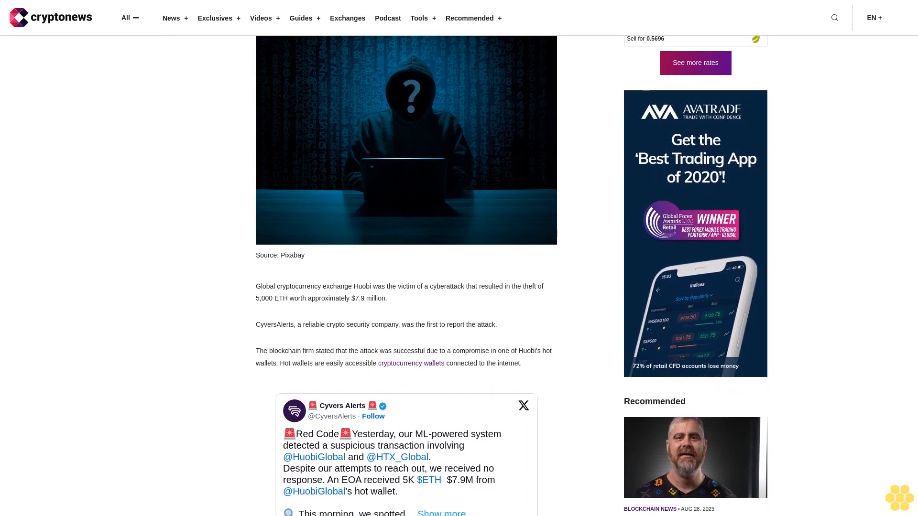
scroll("down", 3)
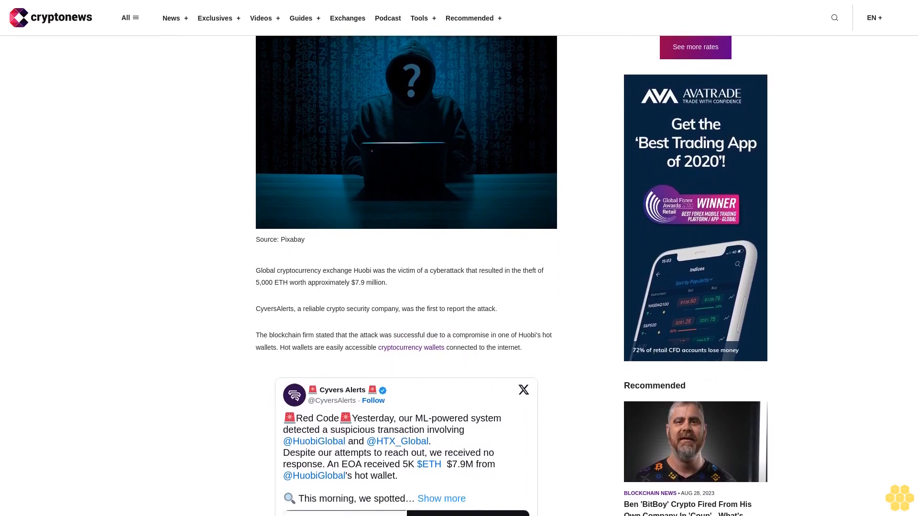
scroll("down", 3)
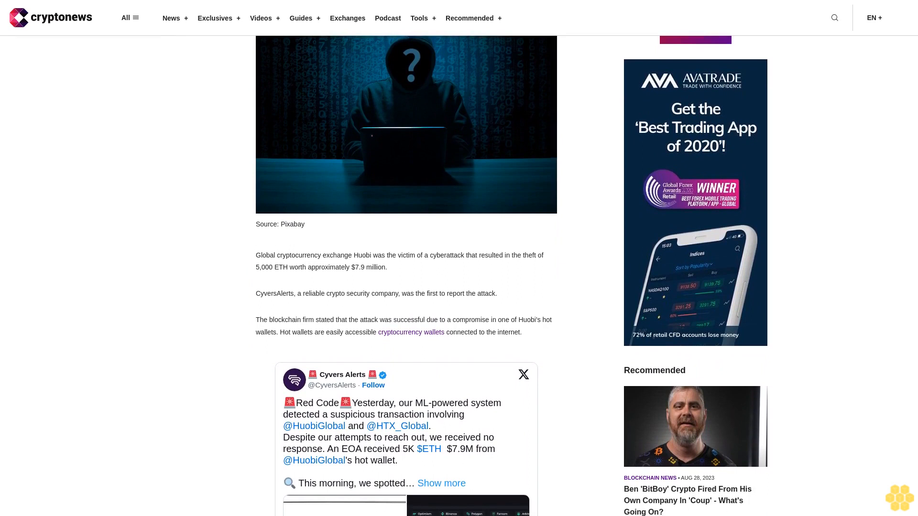
scroll("down", 3)
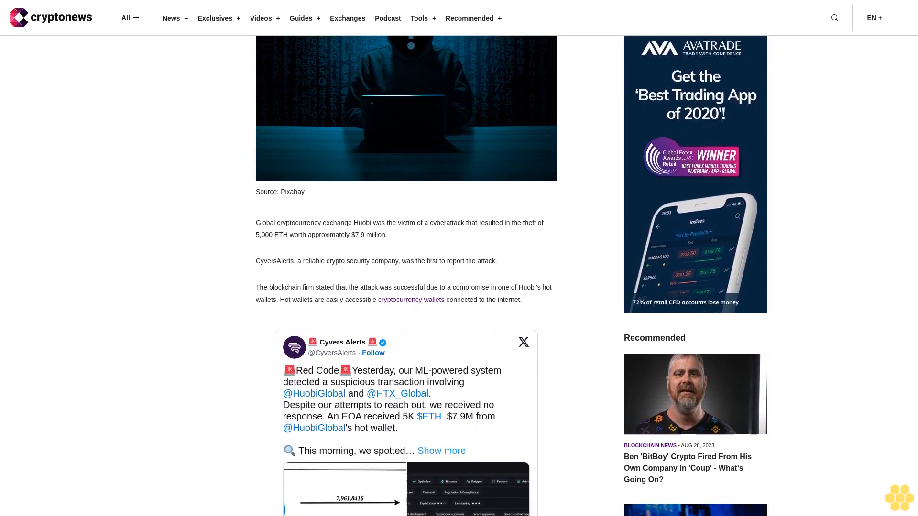
scroll("down", 3)
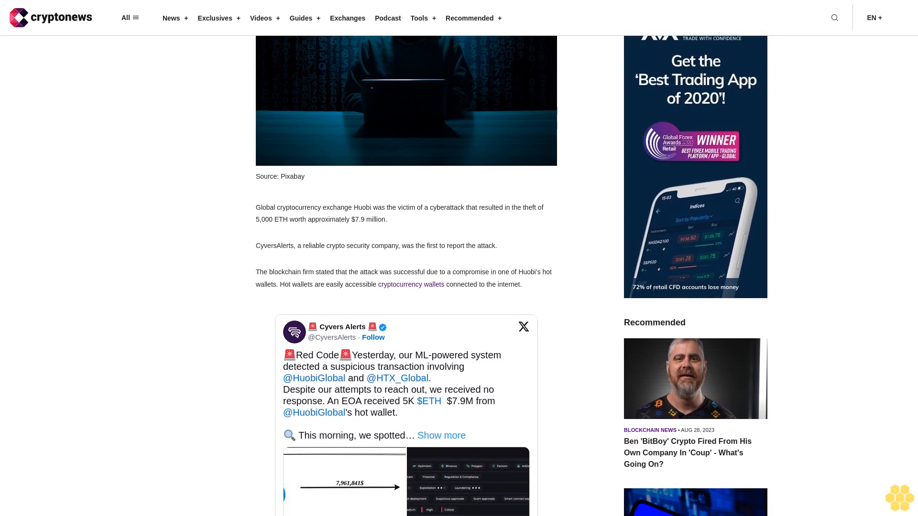
scroll("down", 3)
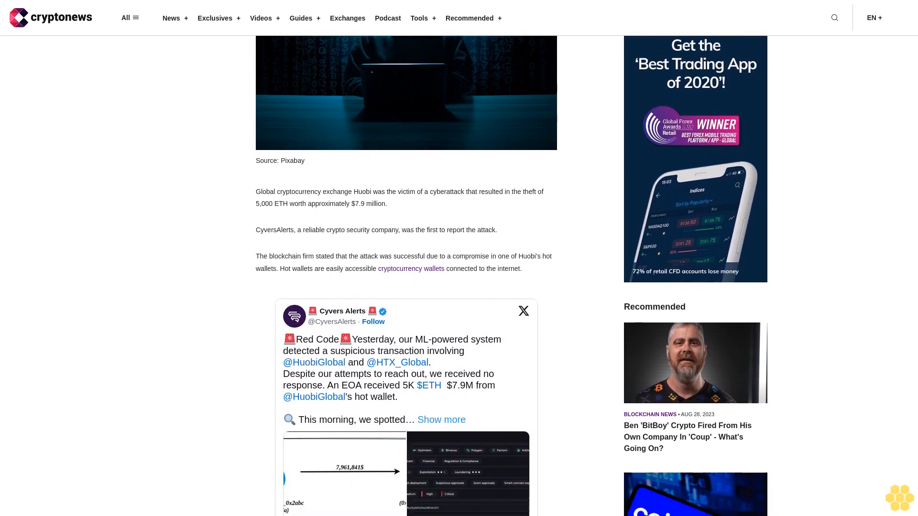
scroll("down", 3)
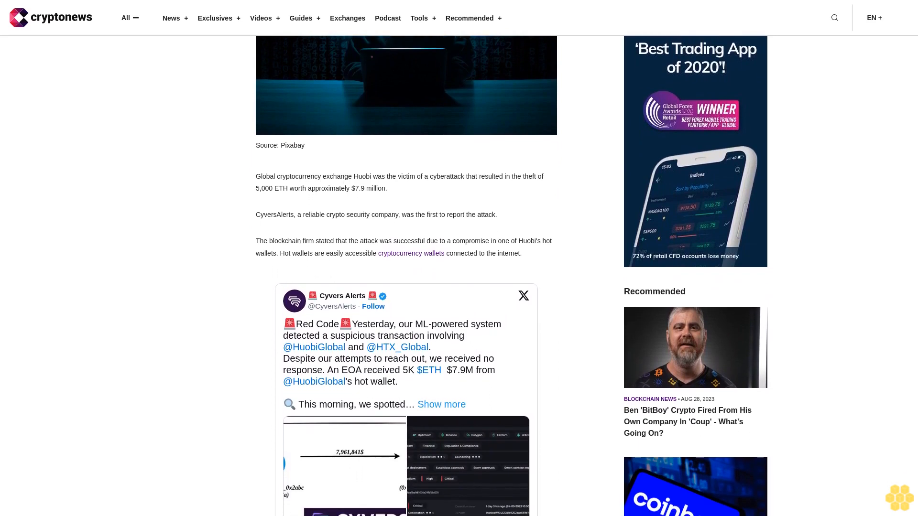
scroll("down", 3)
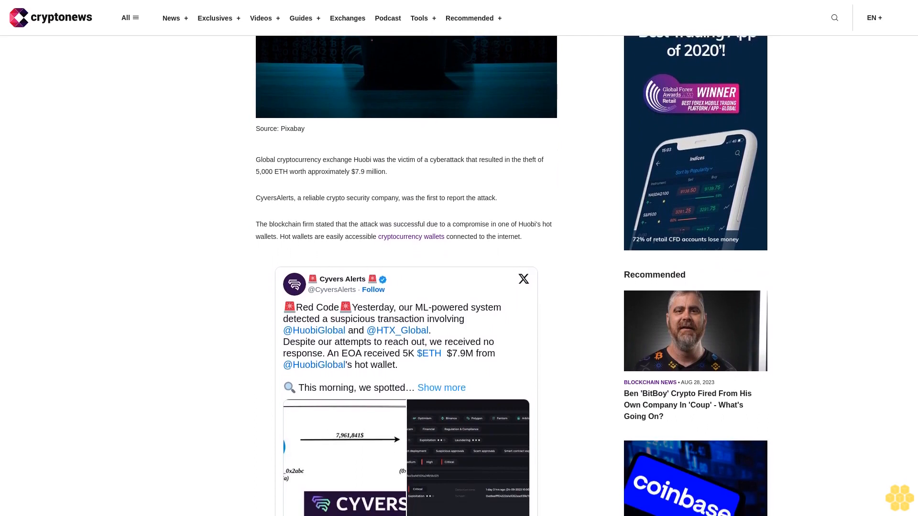
scroll("down", 3)
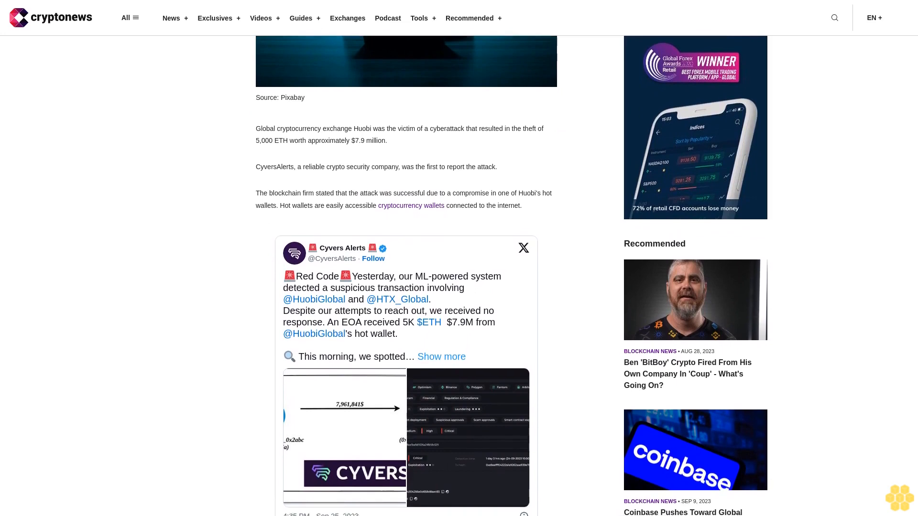
scroll("down", 3)
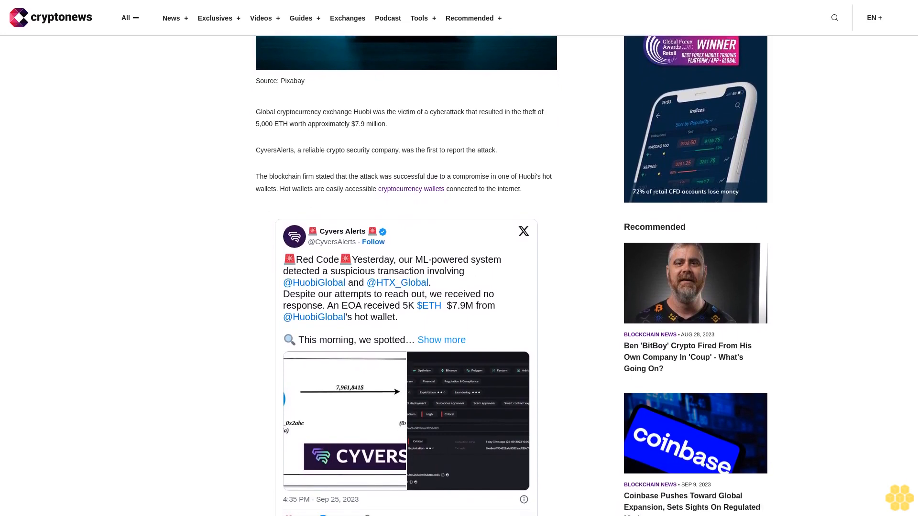
scroll("down", 3)
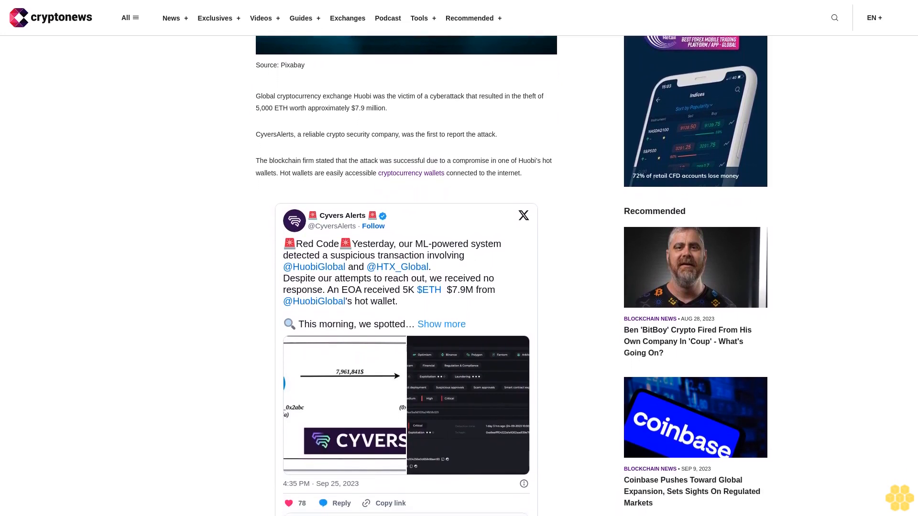
scroll("down", 3)
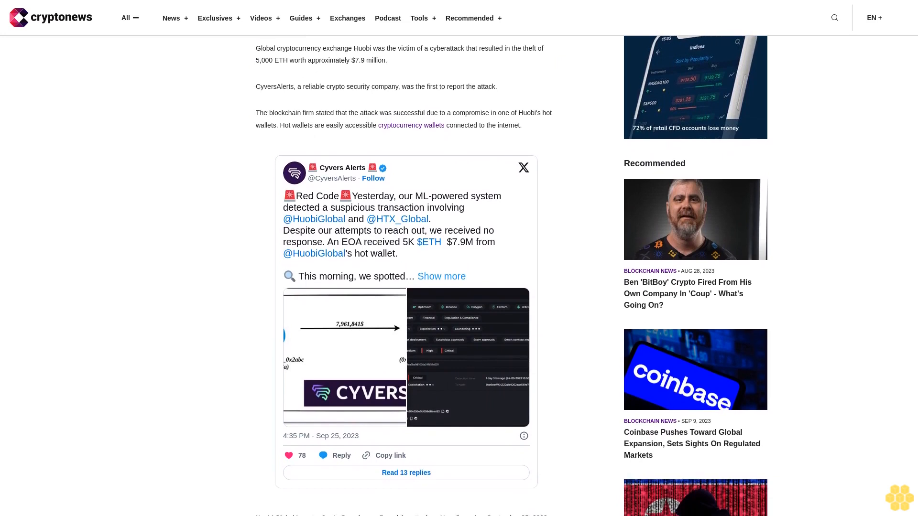
scroll("down", 3)
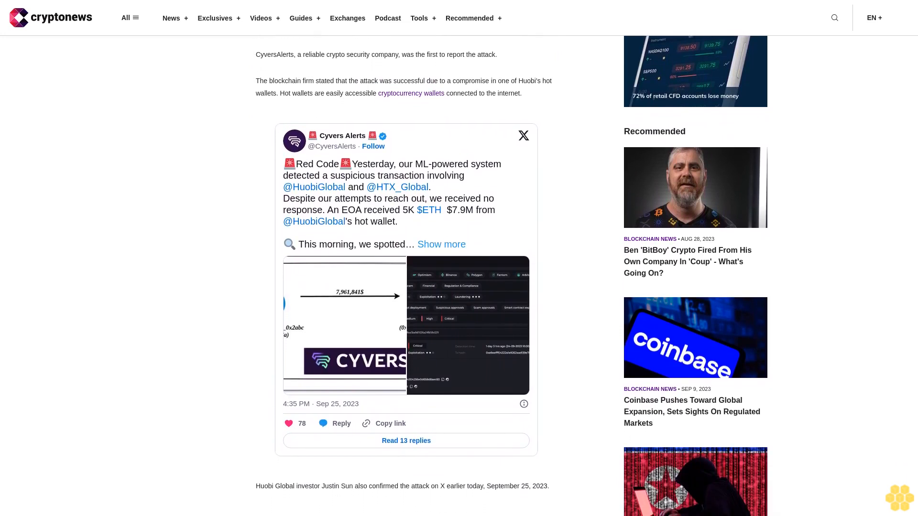
scroll("down", 3)
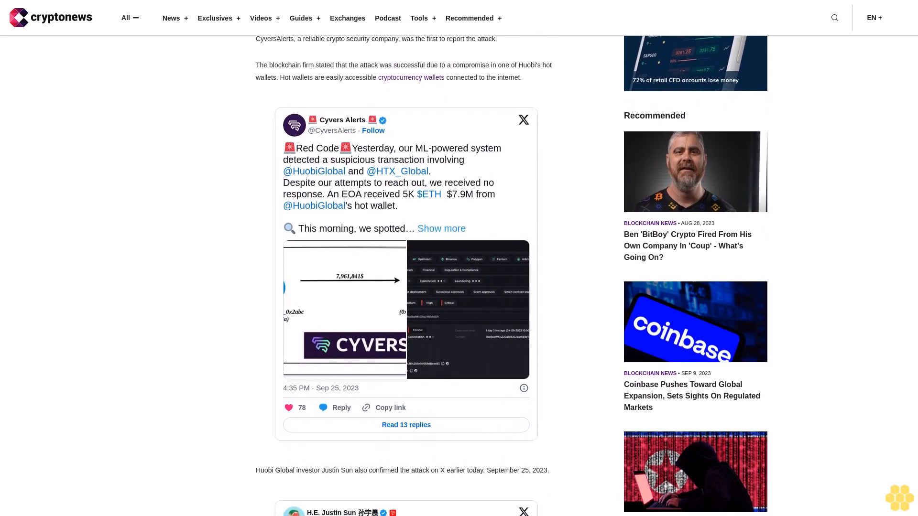
scroll("down", 3)
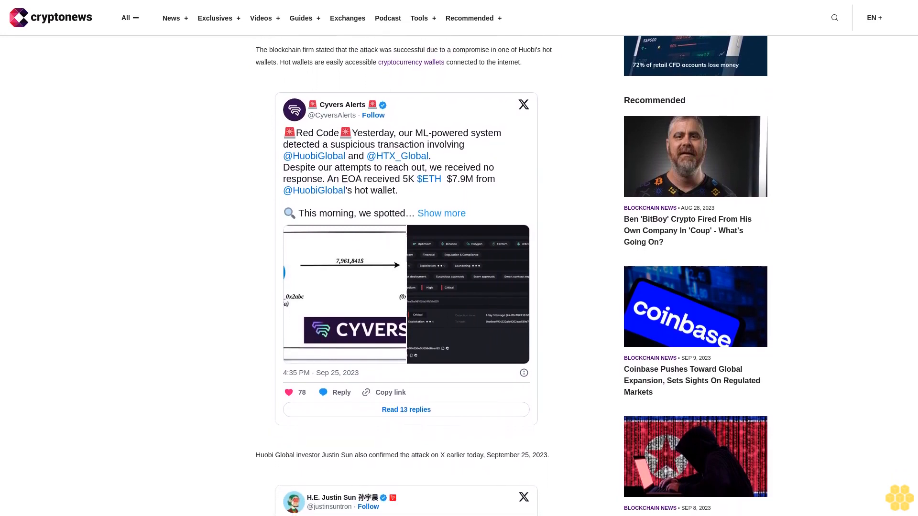
scroll("down", 3)
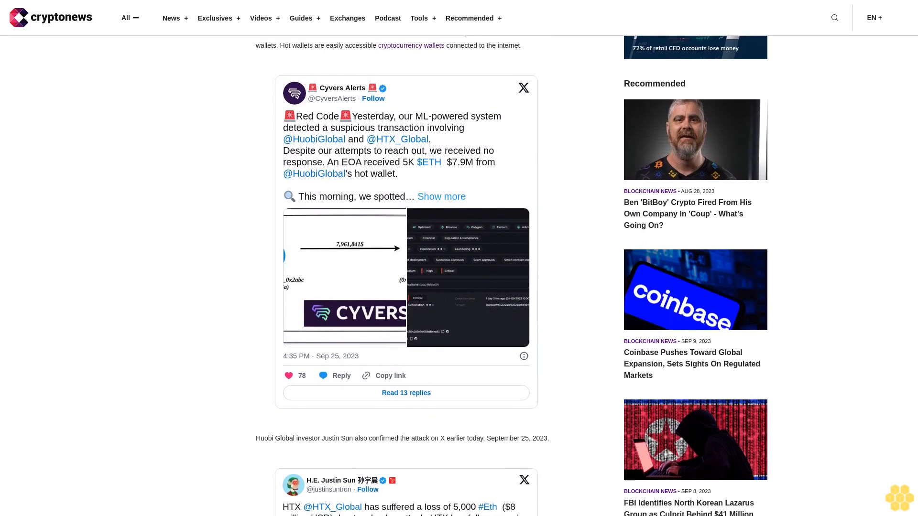
scroll("down", 3)
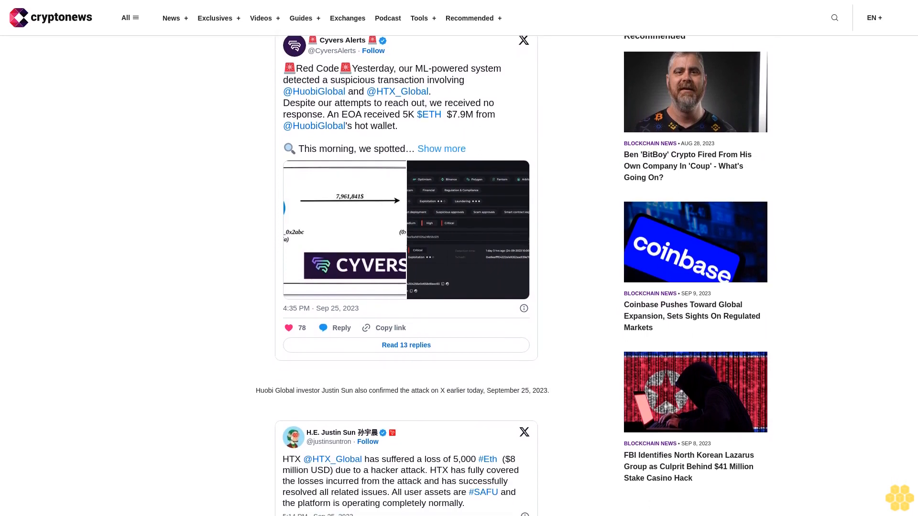
scroll("down", 3)
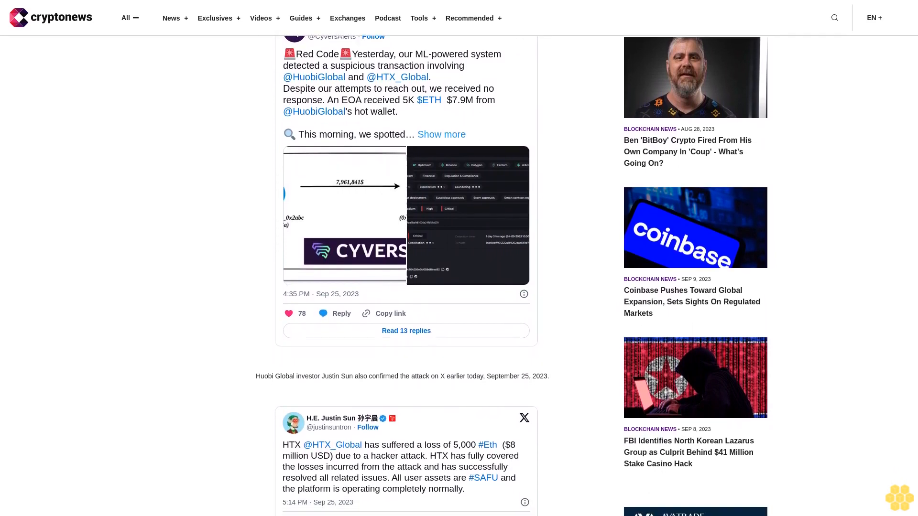
scroll("down", 3)
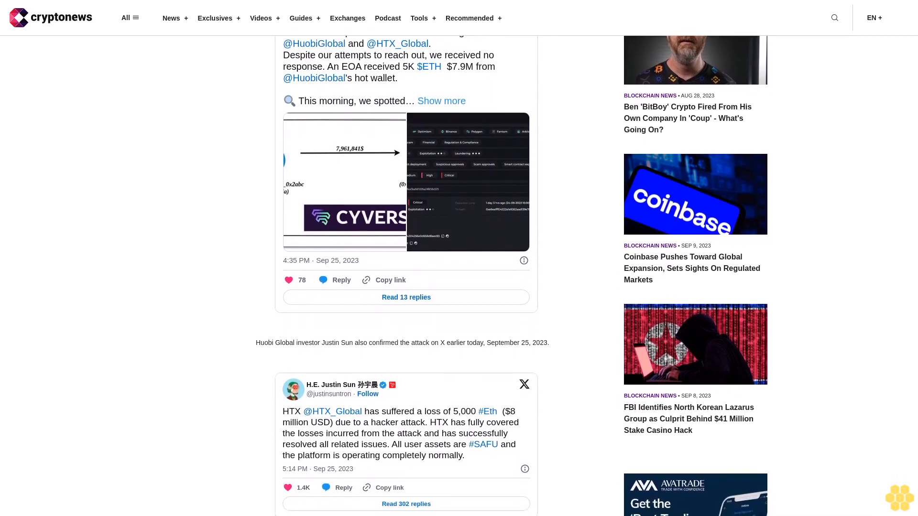
scroll("down", 3)
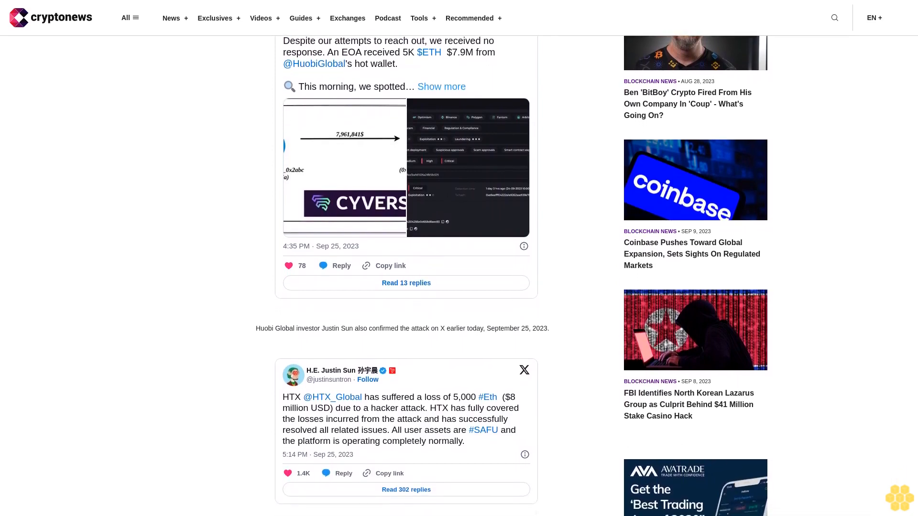
scroll("down", 3)
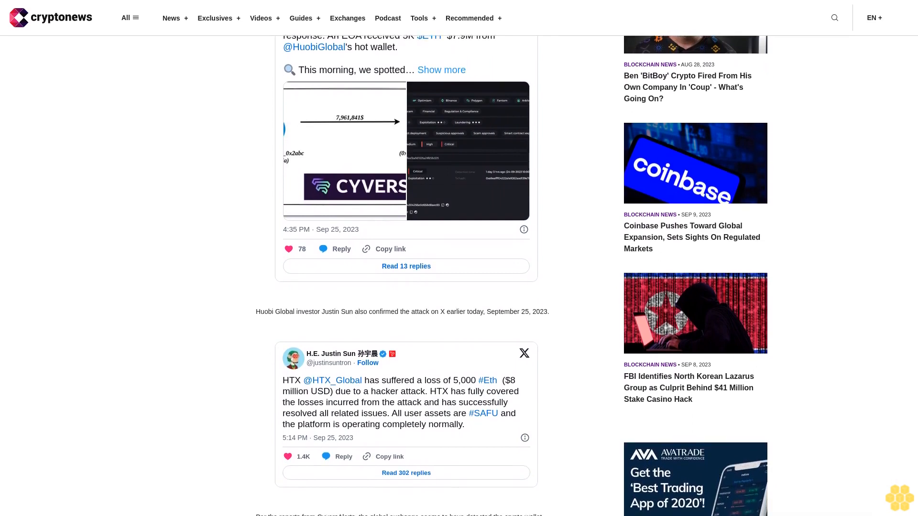
scroll("down", 3)
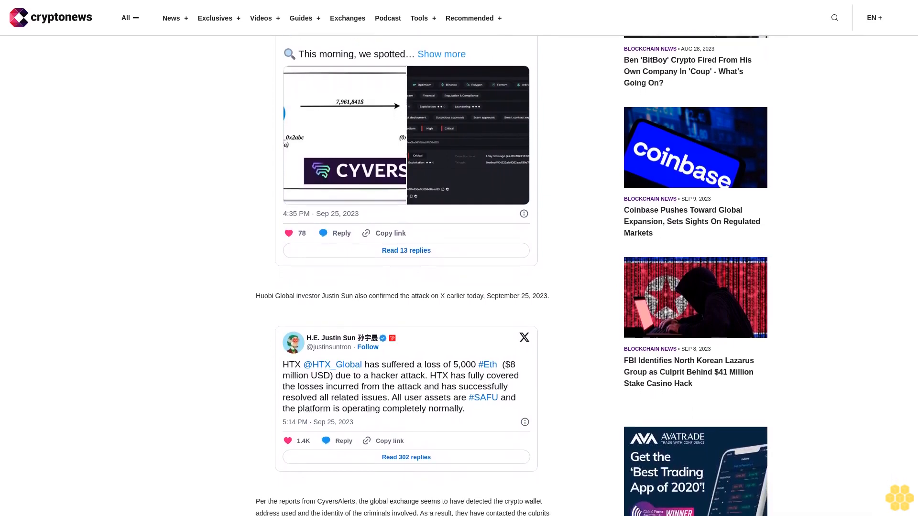
scroll("down", 3)
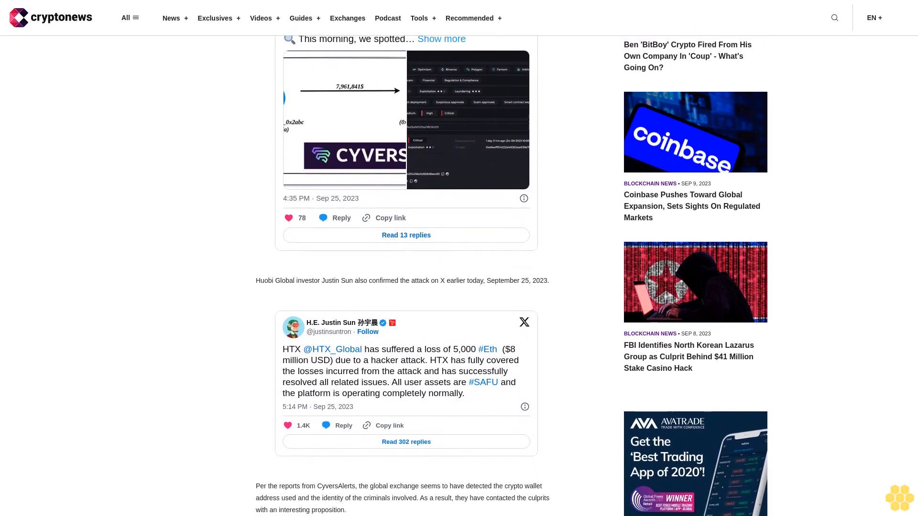
scroll("down", 3)
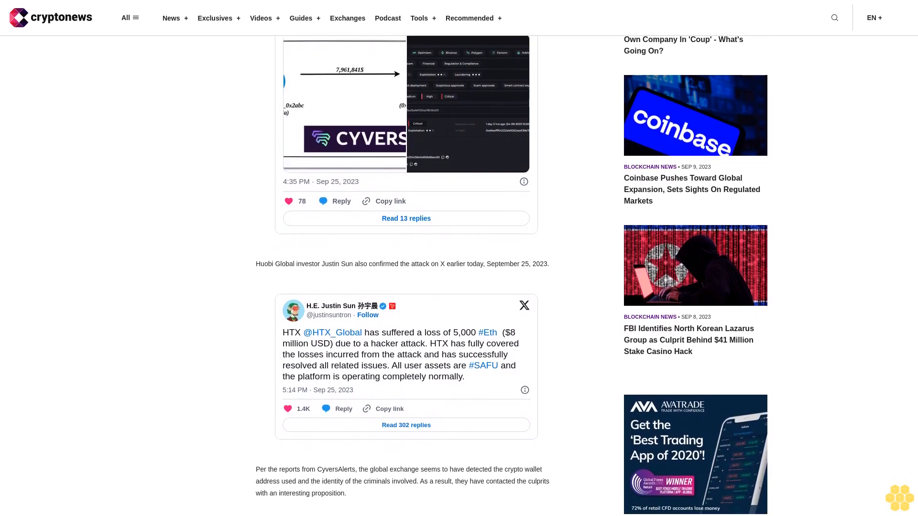
scroll("down", 3)
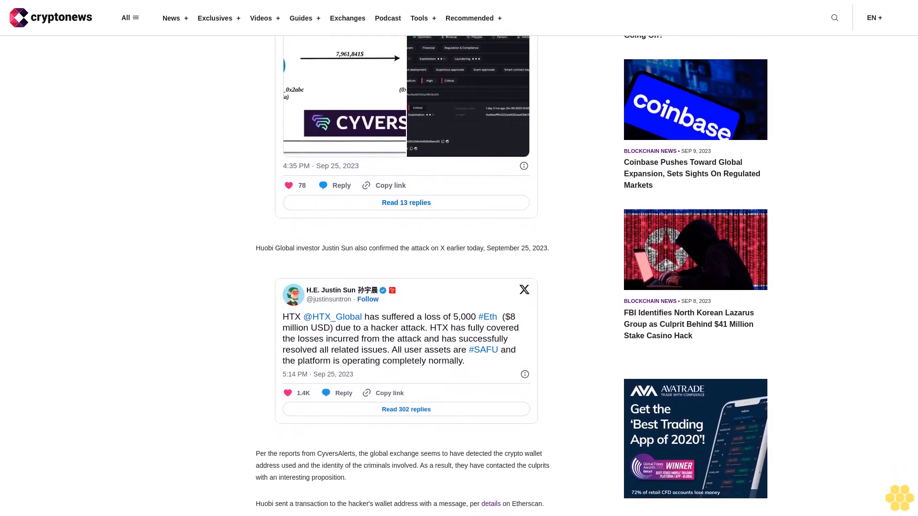
scroll("down", 3)
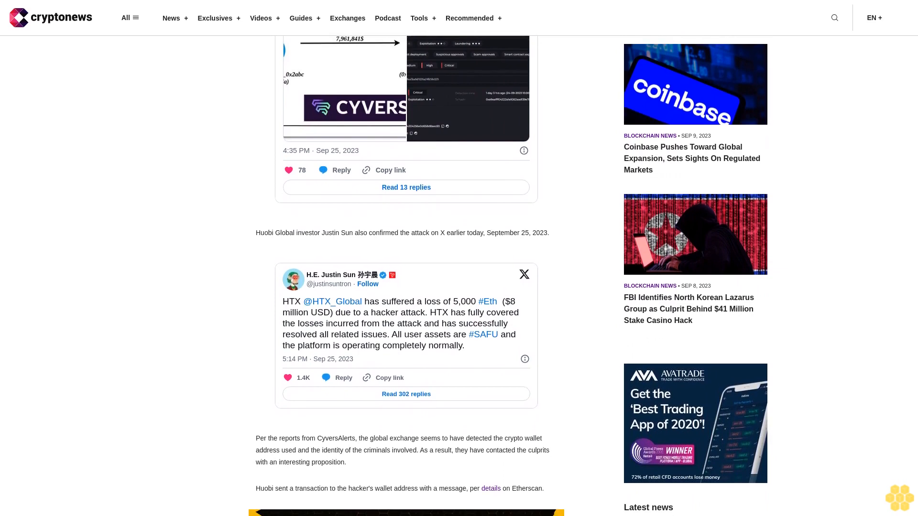
scroll("down", 3)
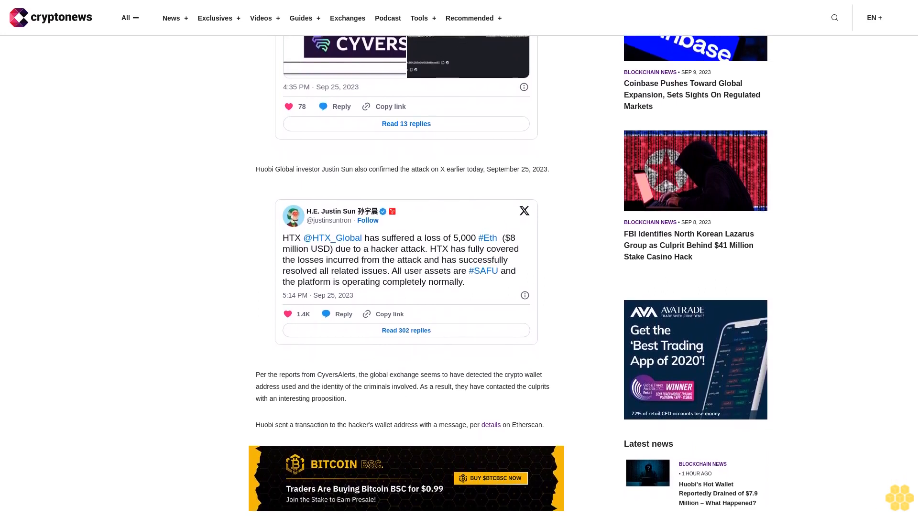
scroll("down", 3)
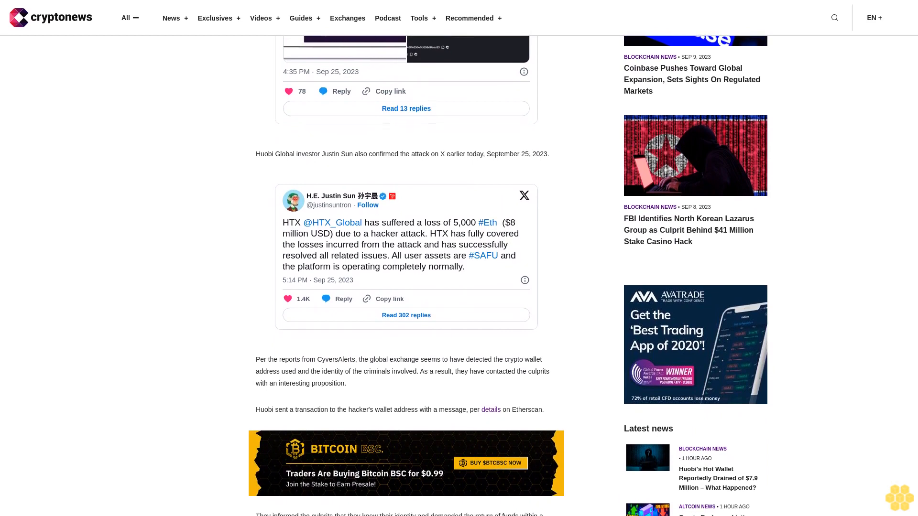
scroll("down", 3)
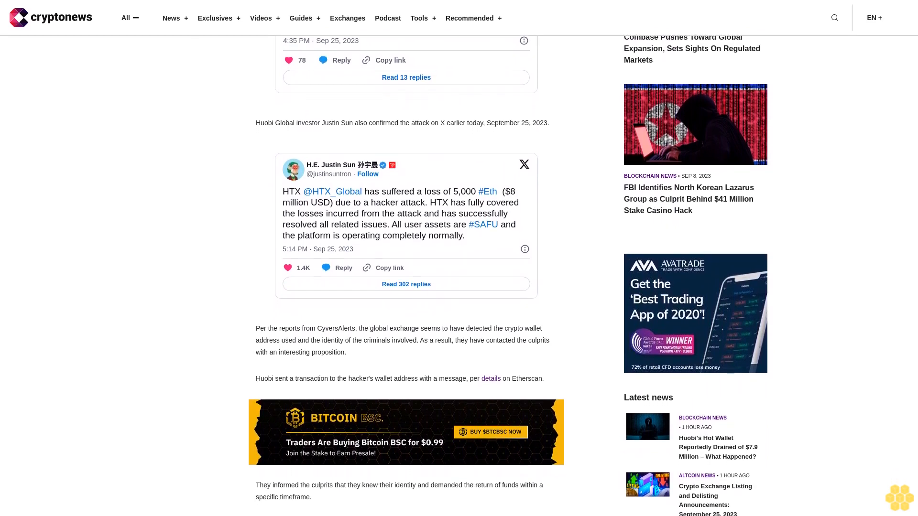
scroll("down", 3)
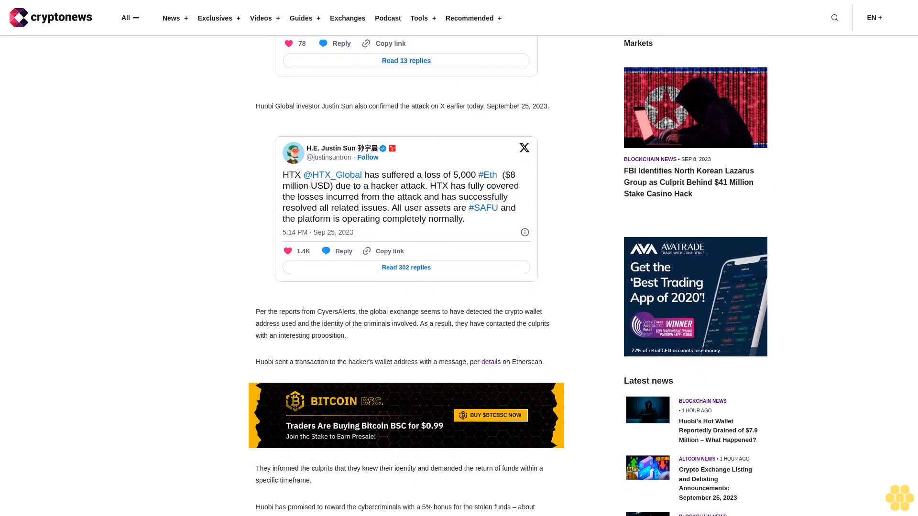
scroll("down", 3)
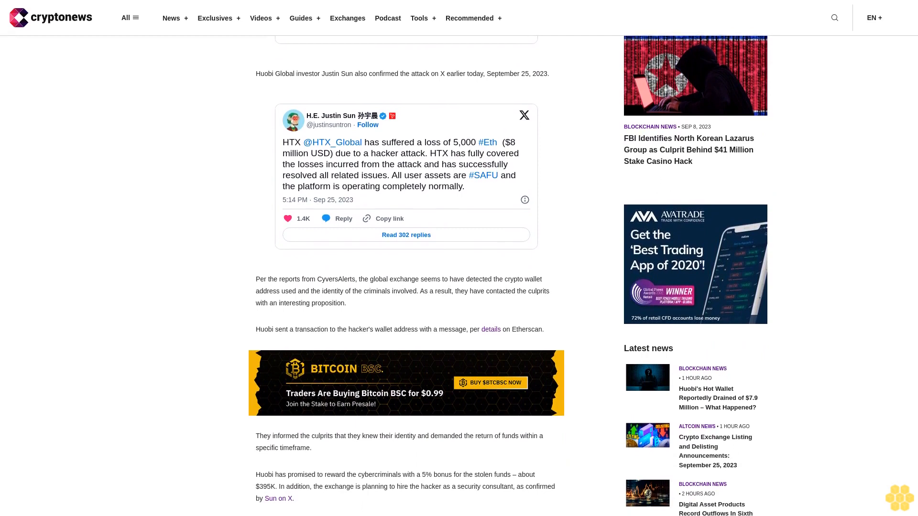
scroll("down", 3)
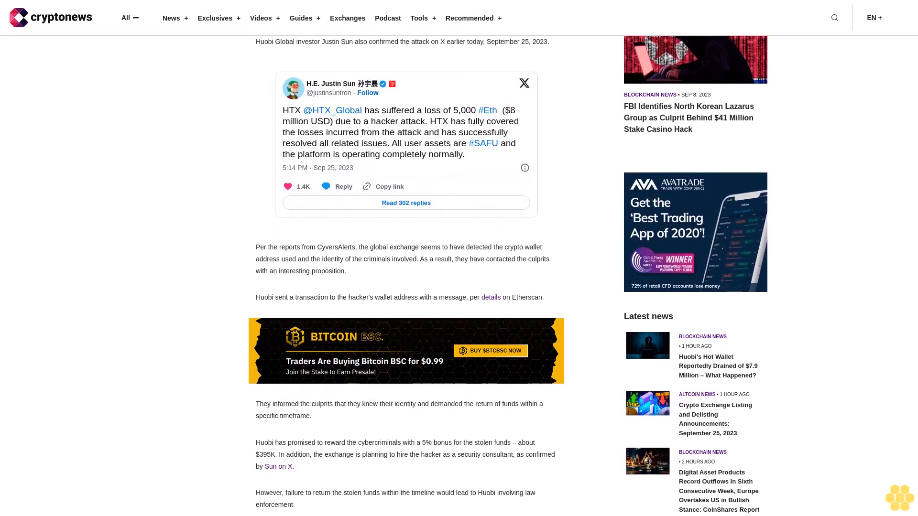
scroll("down", 3)
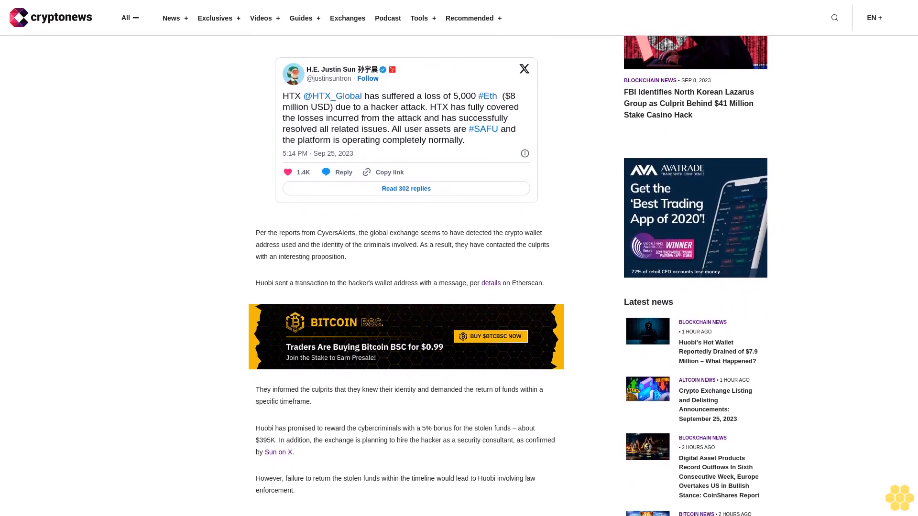
scroll("down", 3)
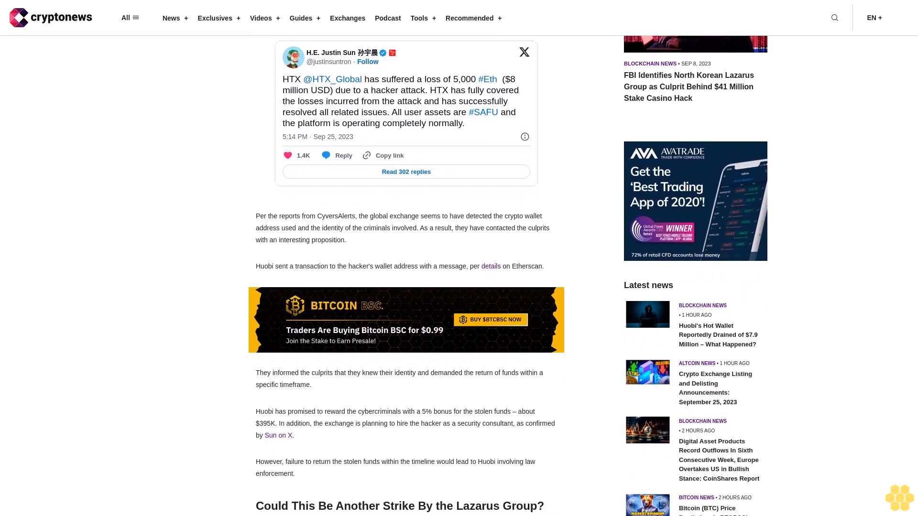
scroll("down", 3)
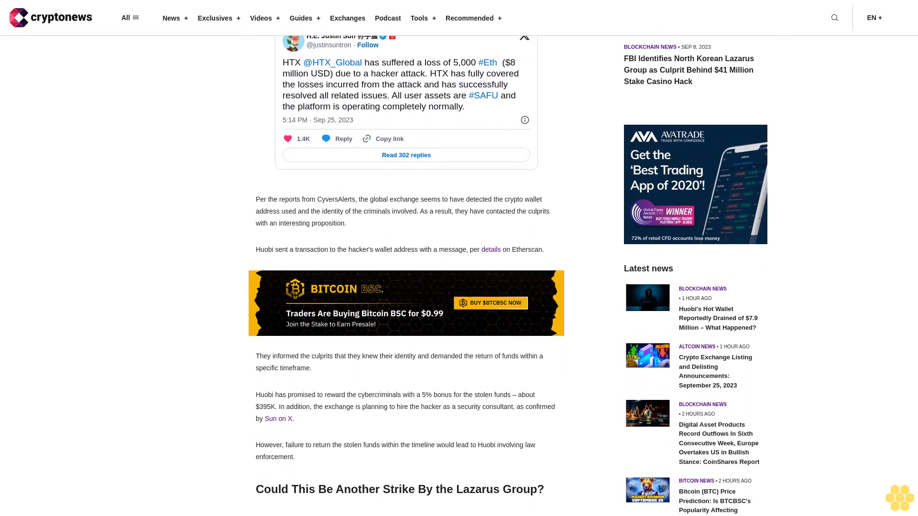
scroll("down", 3)
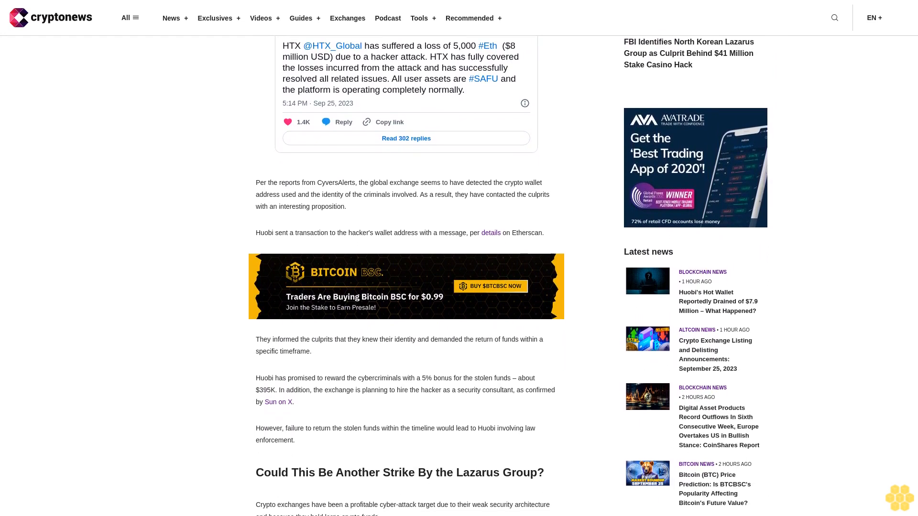
scroll("down", 3)
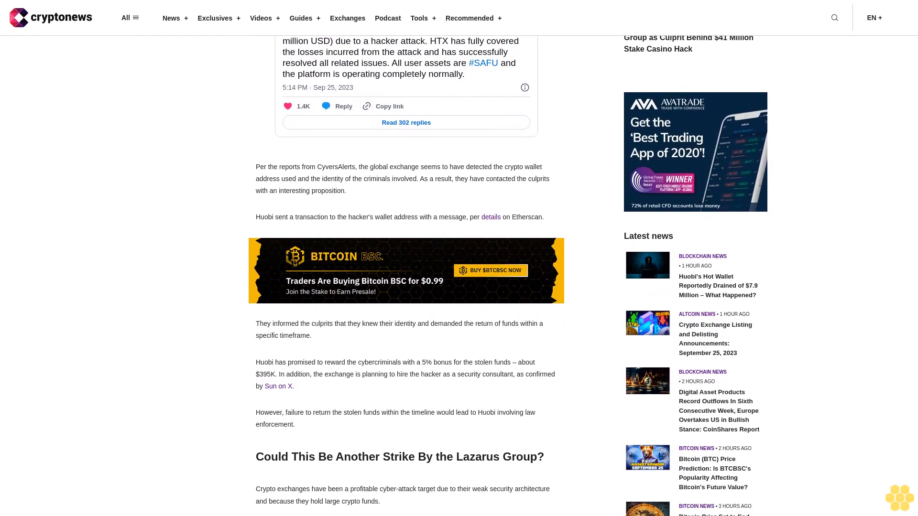
scroll("down", 3)
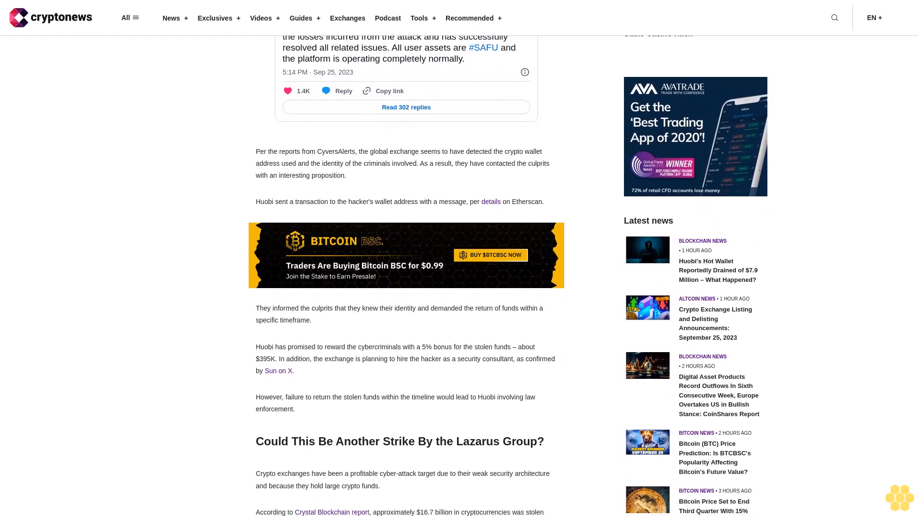
scroll("down", 3)
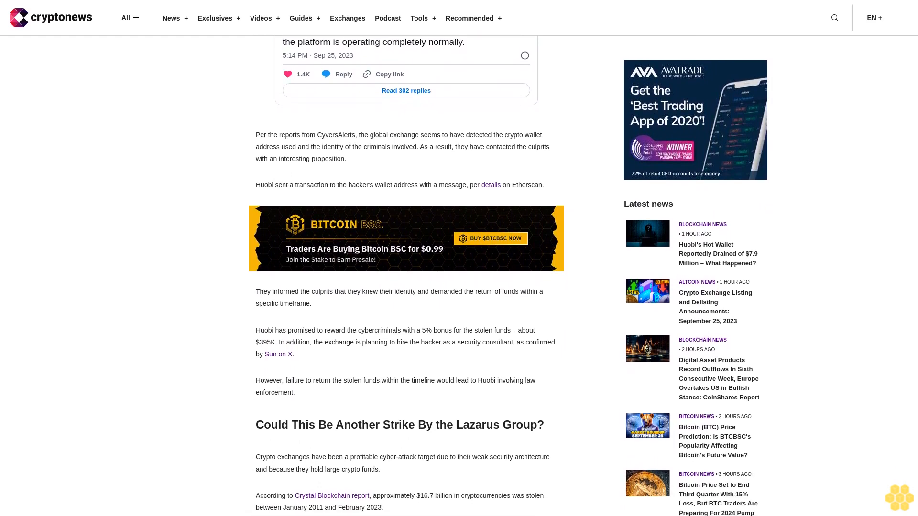
scroll("down", 3)
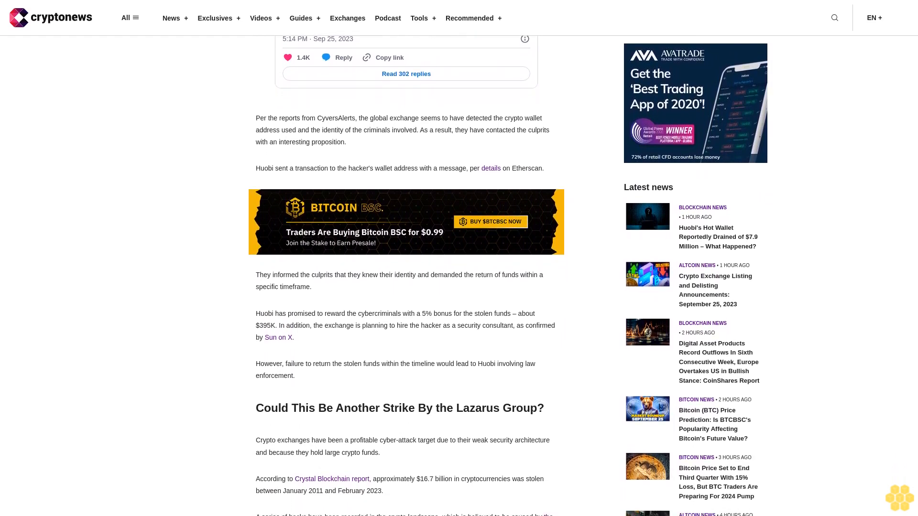
scroll("down", 3)
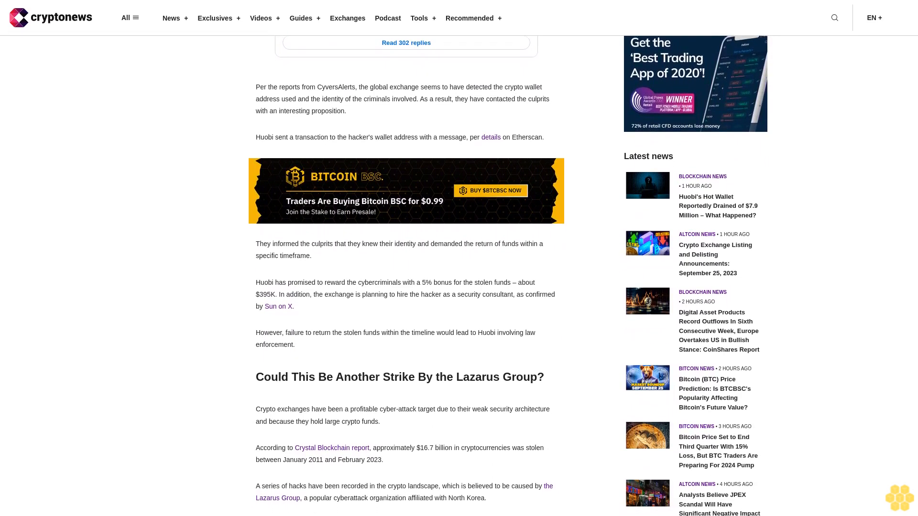
scroll("down", 3)
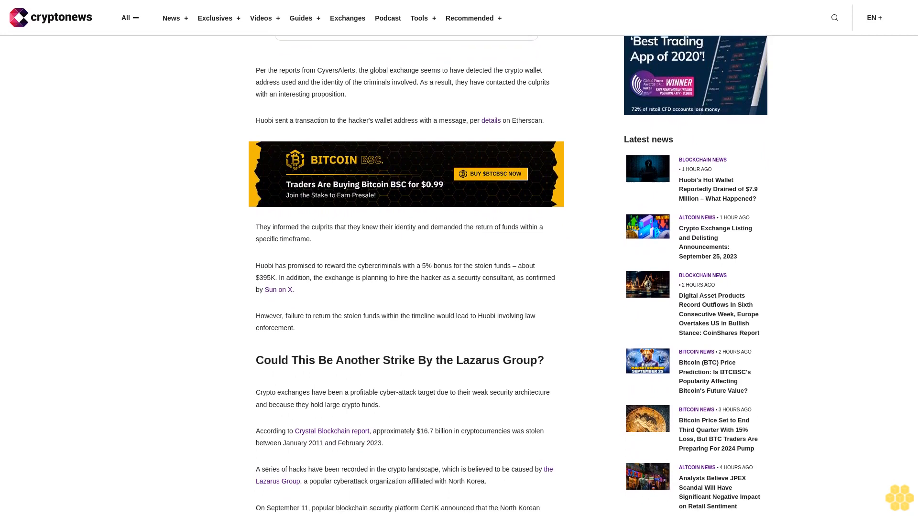